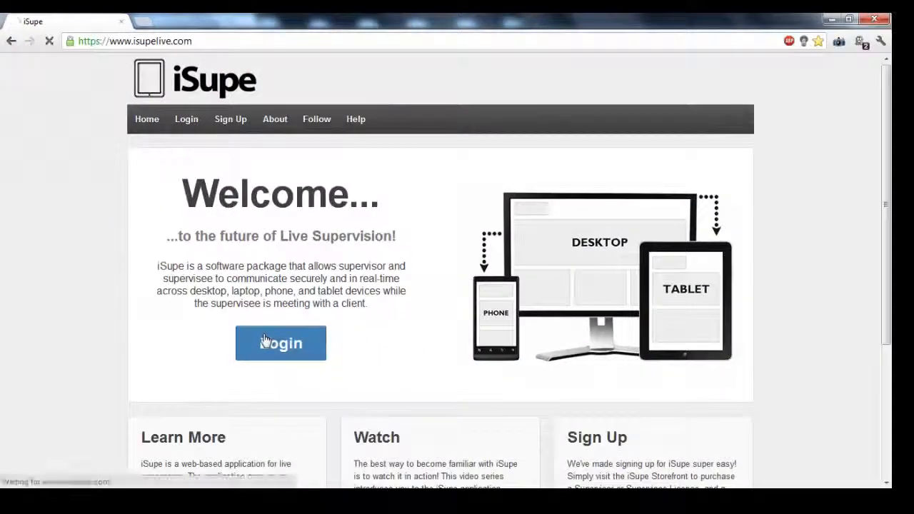
# Step: Log in to iSupe with the Supervisor username and its password
pyautogui.click(279, 343)
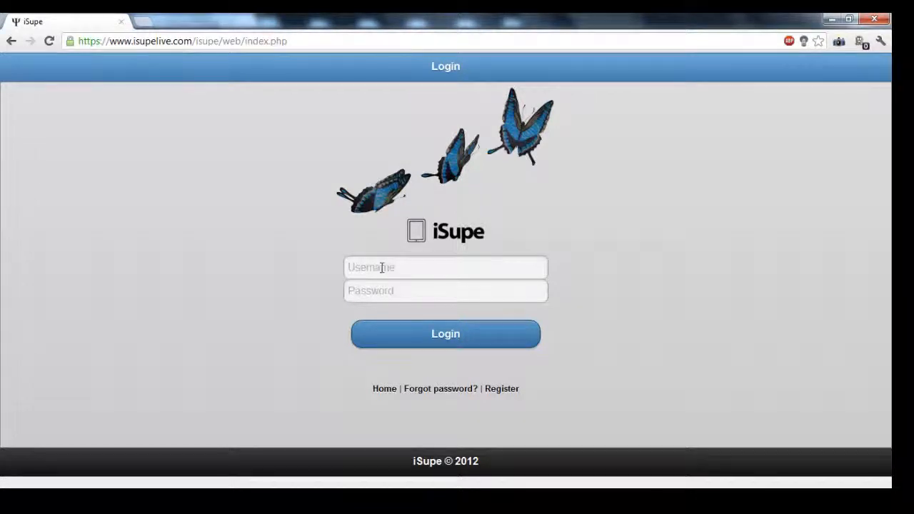
pyautogui.write('Supervis')
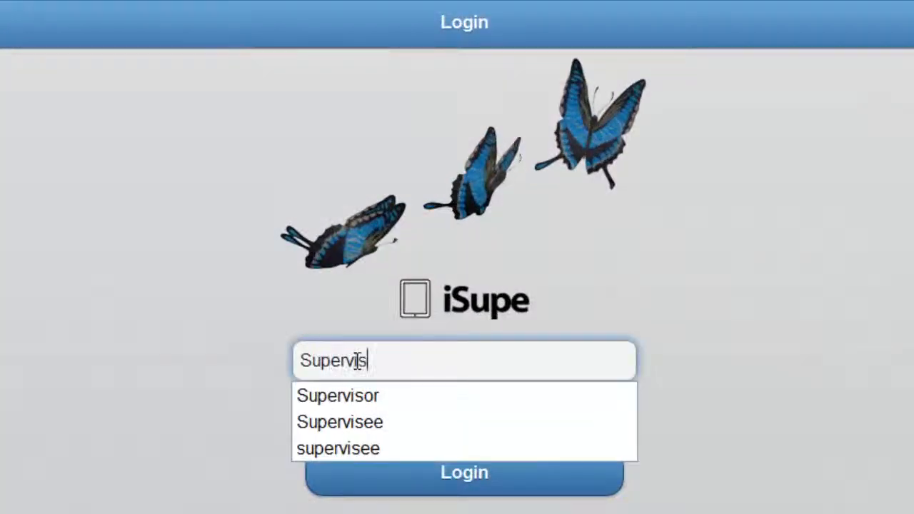
pyautogui.click(336, 396)
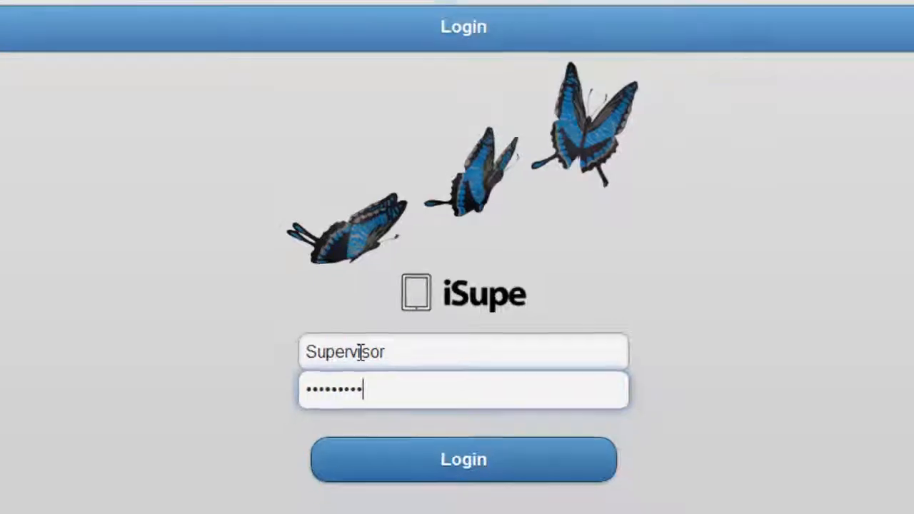
pyautogui.click(462, 459)
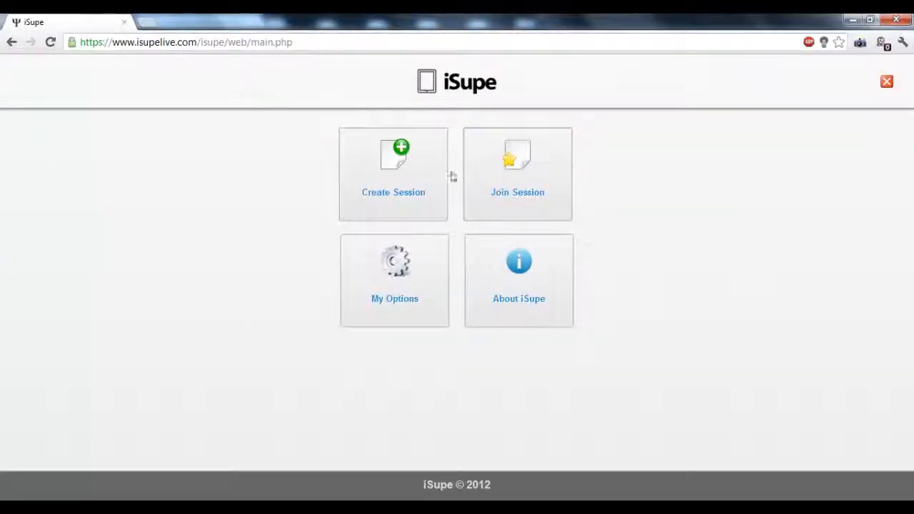
# Step: Start a new session titled 'Monday Night Process Group' with description 'Belvedere 101'
pyautogui.click(392, 174)
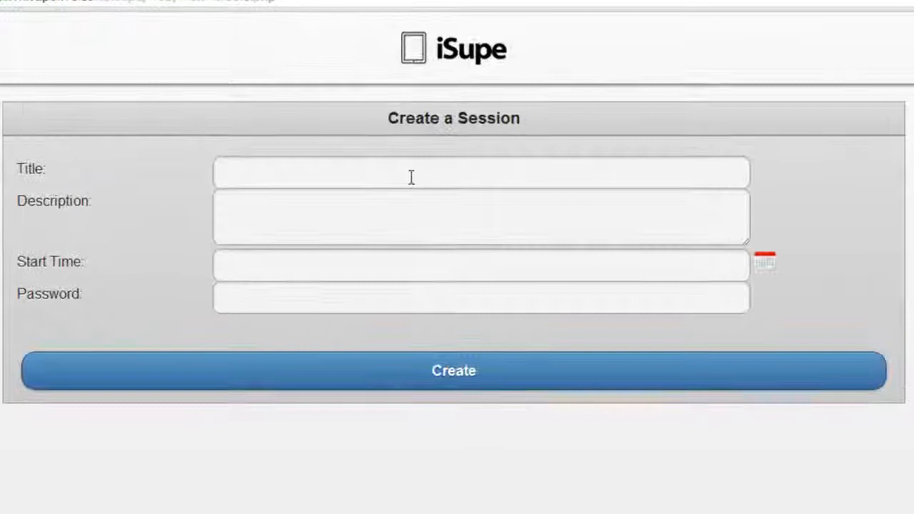
pyautogui.write('Monday Ni')
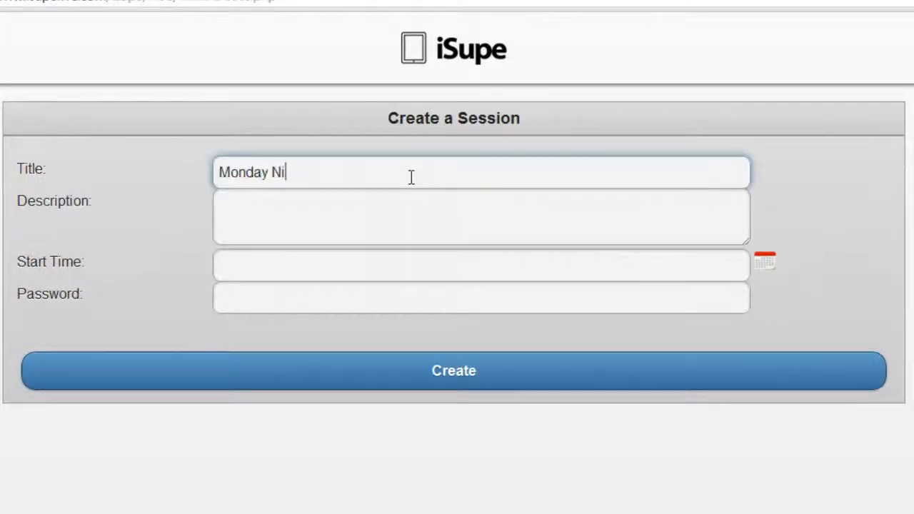
pyautogui.write('ght Process Group')
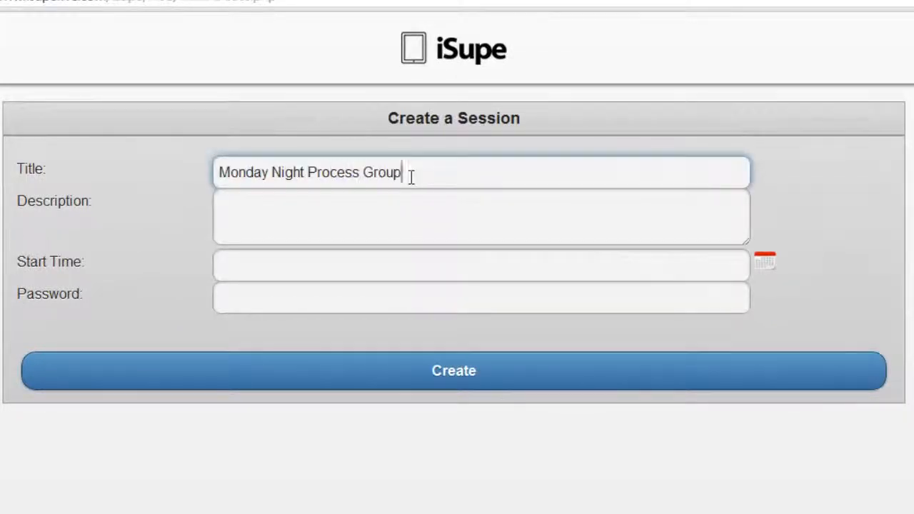
pyautogui.write('Belvedere 1')
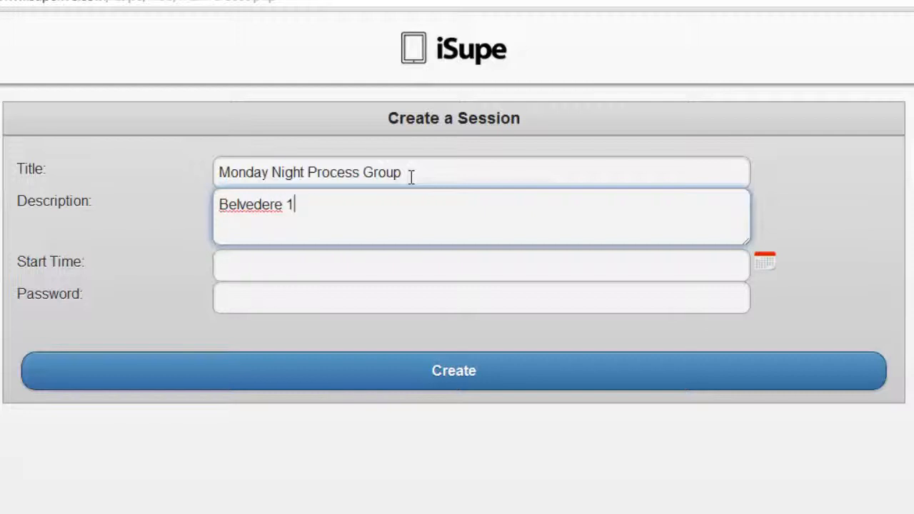
# Step: Set the start time to 09/11/2012 7:00 PM, add the password, and create the session
pyautogui.click(764, 260)
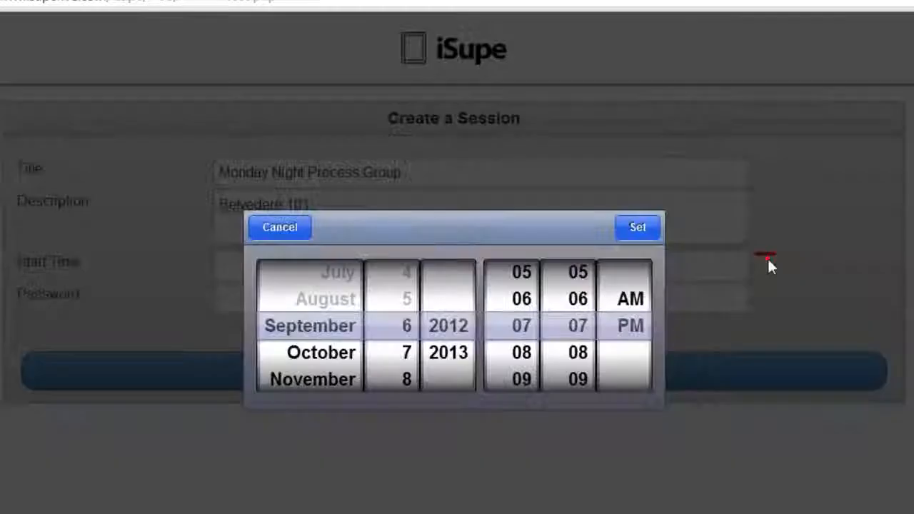
pyautogui.moveTo(568, 349)
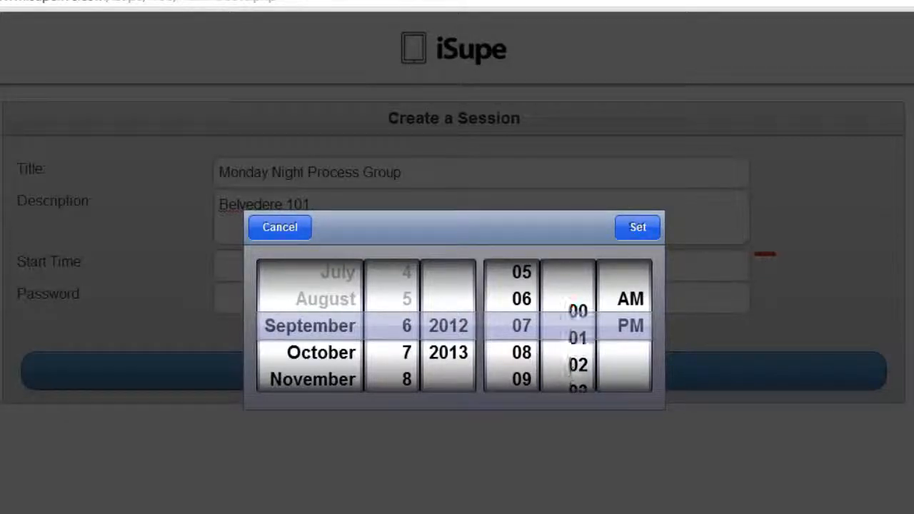
pyautogui.scroll(-3)
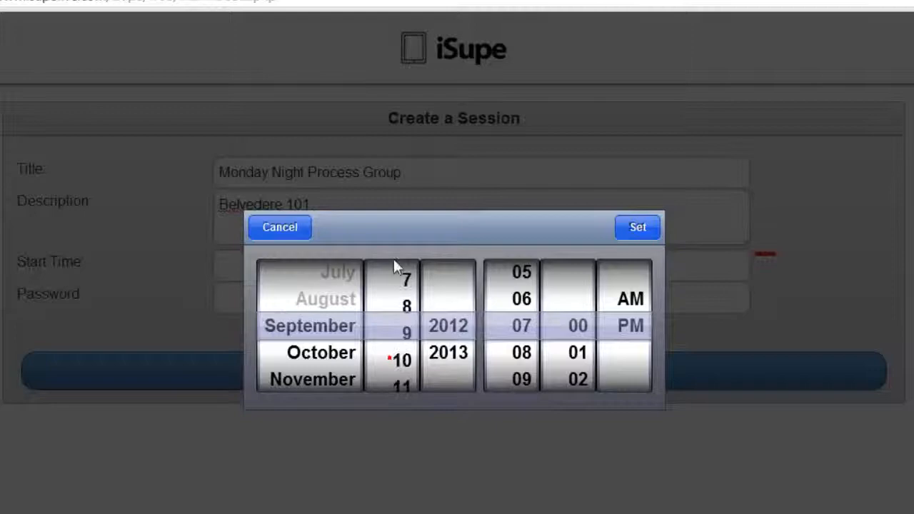
pyautogui.scroll(-3)
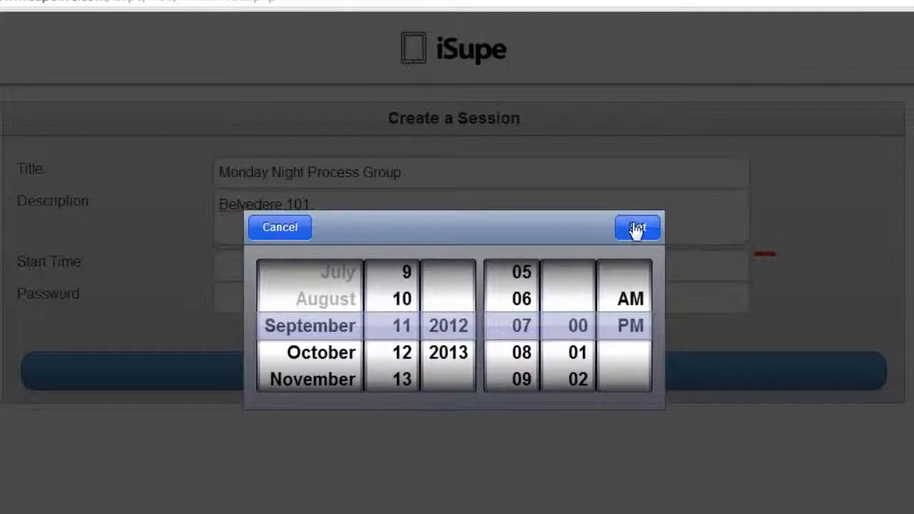
pyautogui.click(636, 227)
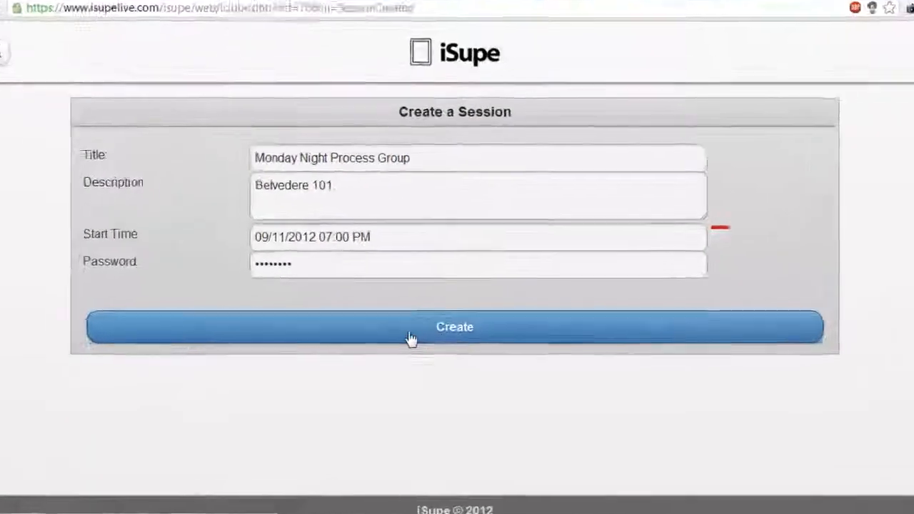
pyautogui.click(454, 326)
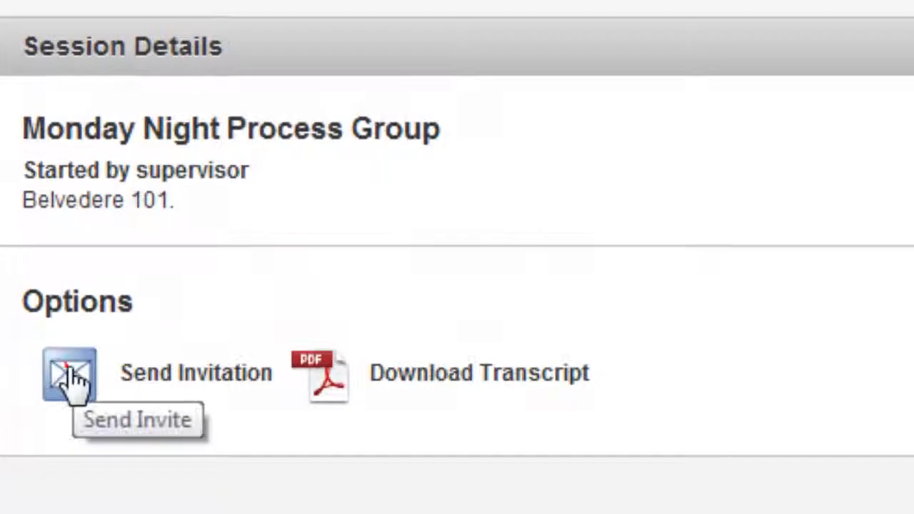
pyautogui.click(68, 373)
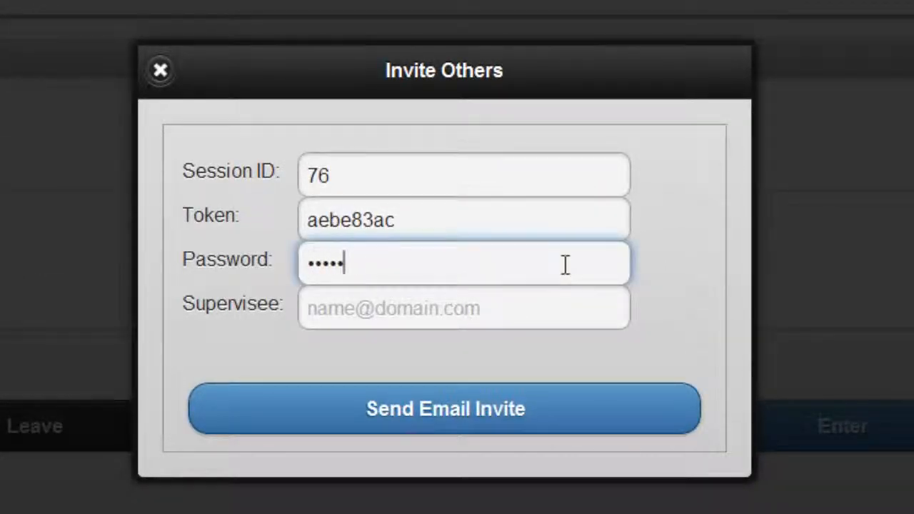
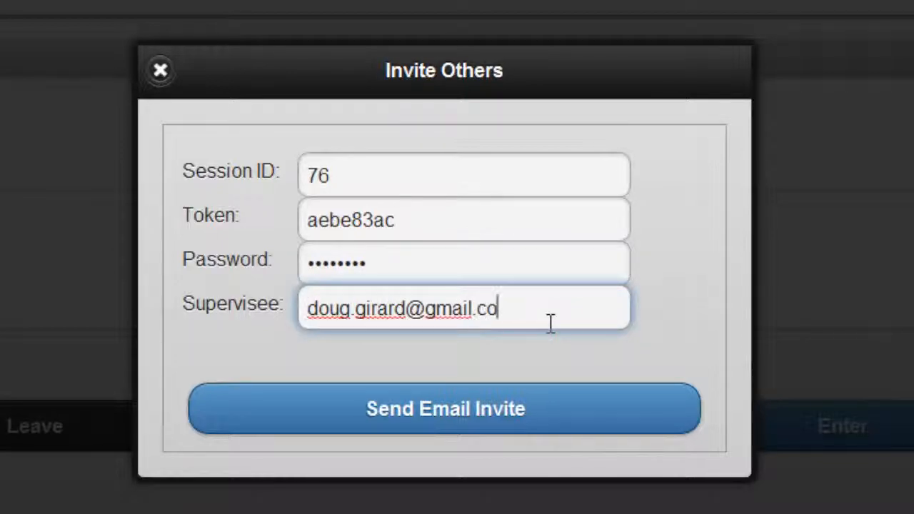
pyautogui.click(443, 407)
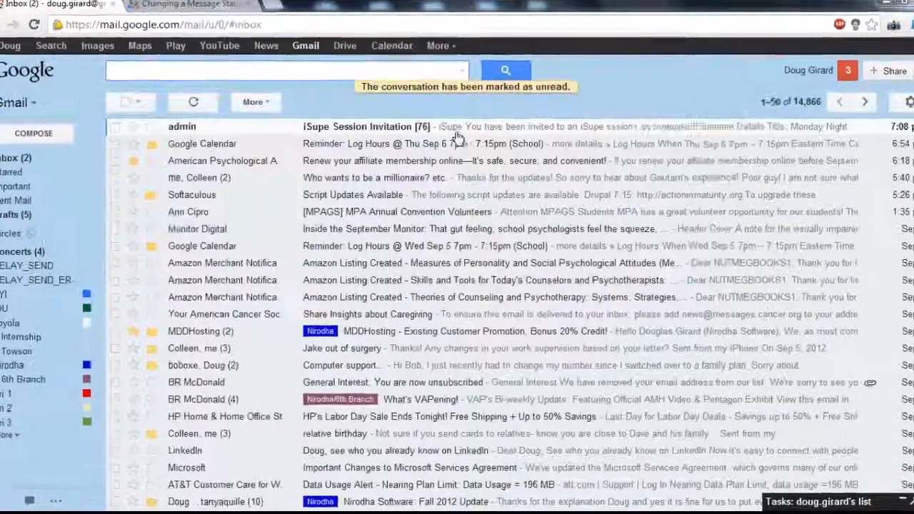
# Step: Open the 'iSupe Session Invitation [76]' email and scroll down to its join link
pyautogui.click(364, 126)
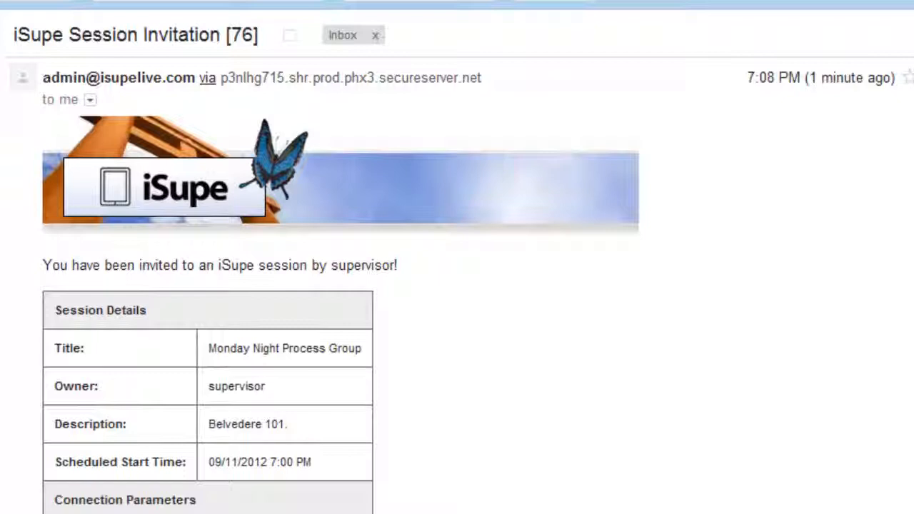
pyautogui.scroll(-3)
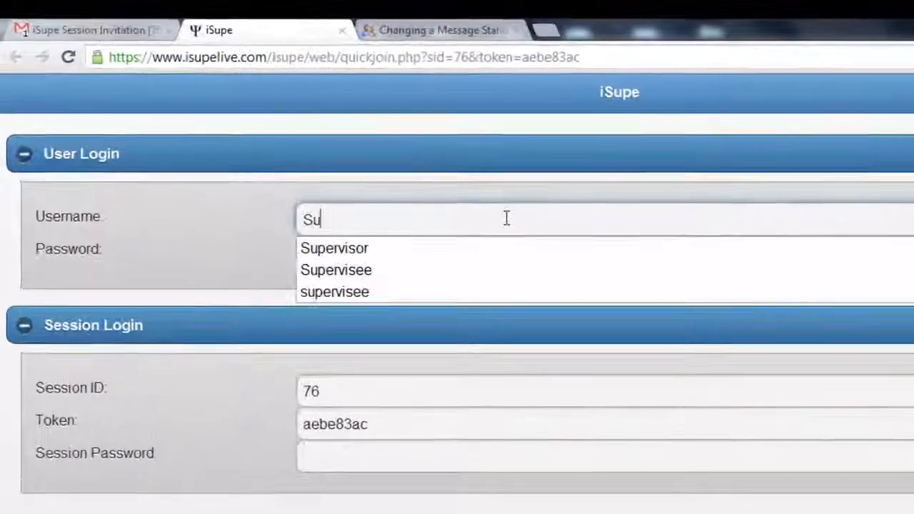
# Step: Log in as Supervisee with the password and session password to join session 76
pyautogui.click(335, 270)
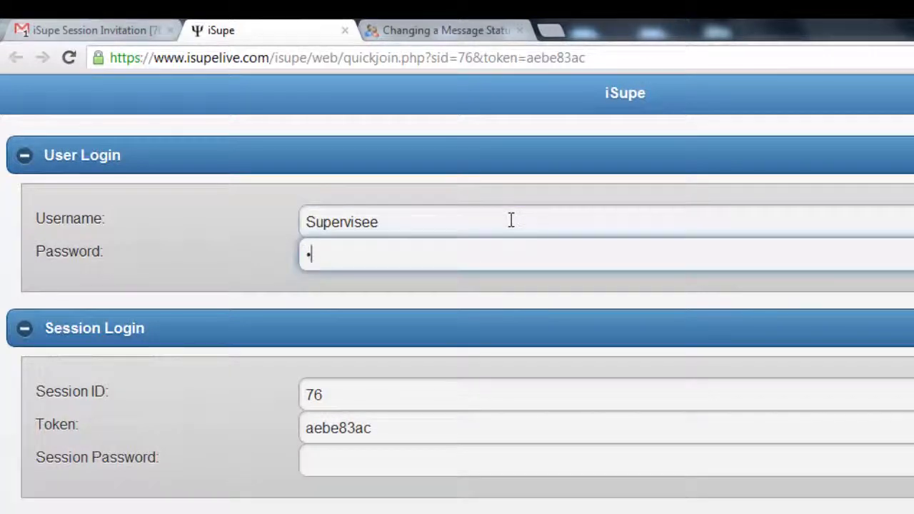
pyautogui.write('password')
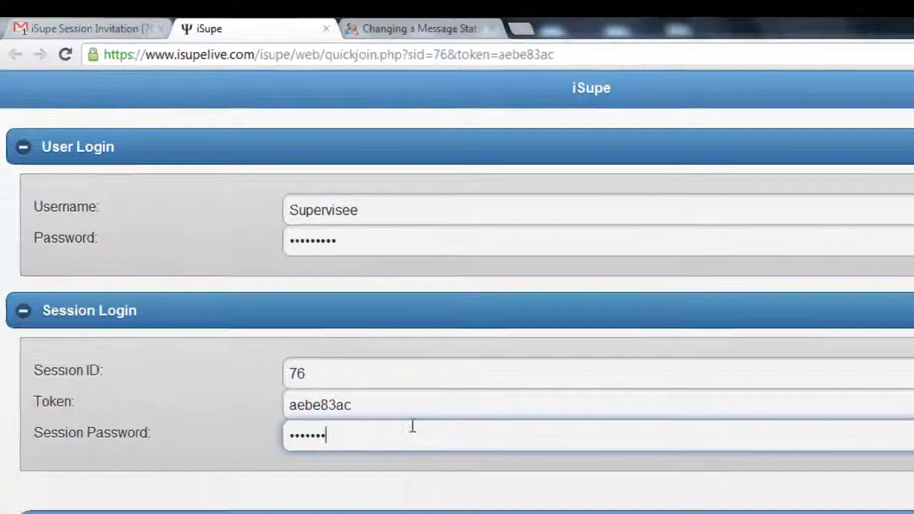
pyautogui.click(457, 408)
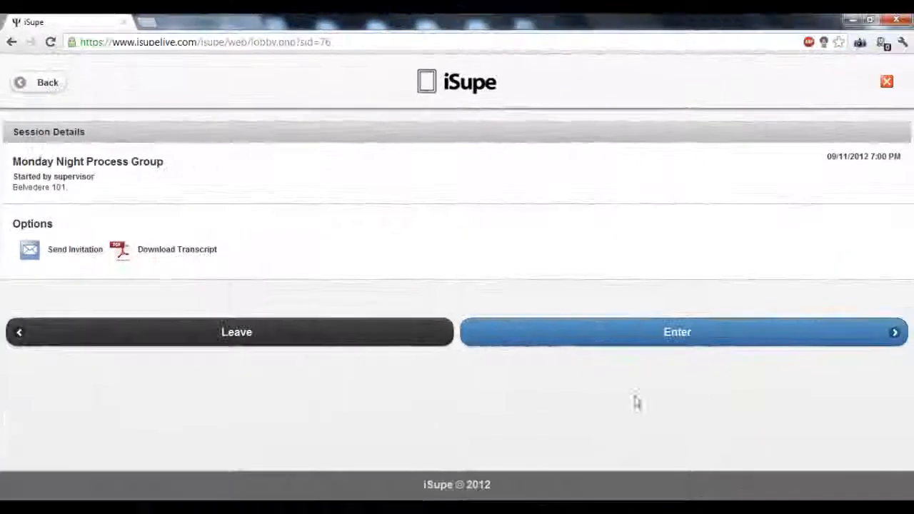
# Step: Enter the session and send the 'I'm ready whenever you...' message
pyautogui.click(676, 332)
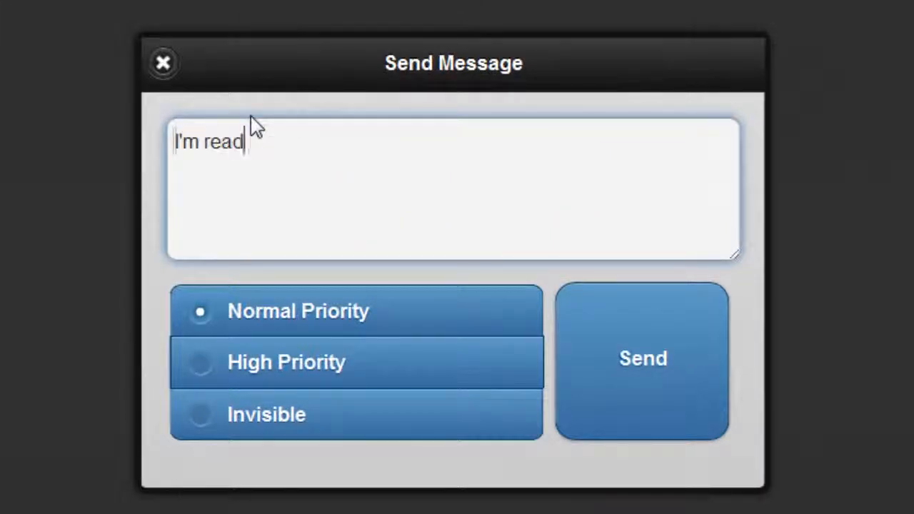
pyautogui.write('y whenever you')
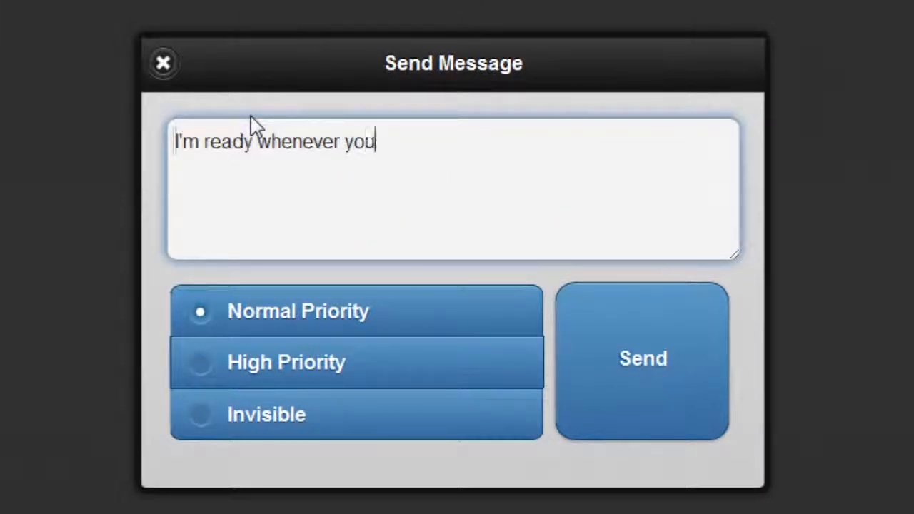
pyautogui.click(641, 358)
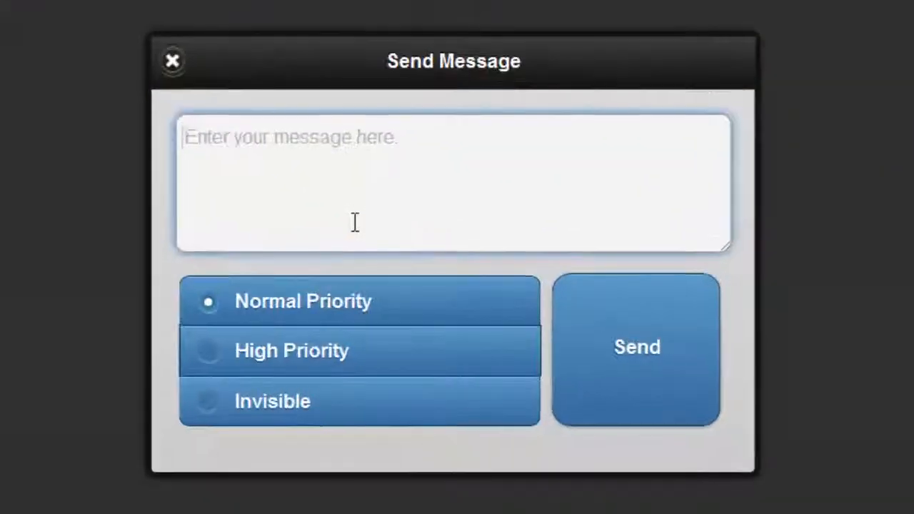
# Step: Send 'Ask about symptoms.' and draft 'Good job!' as the next message
pyautogui.write('Ask about sympto')
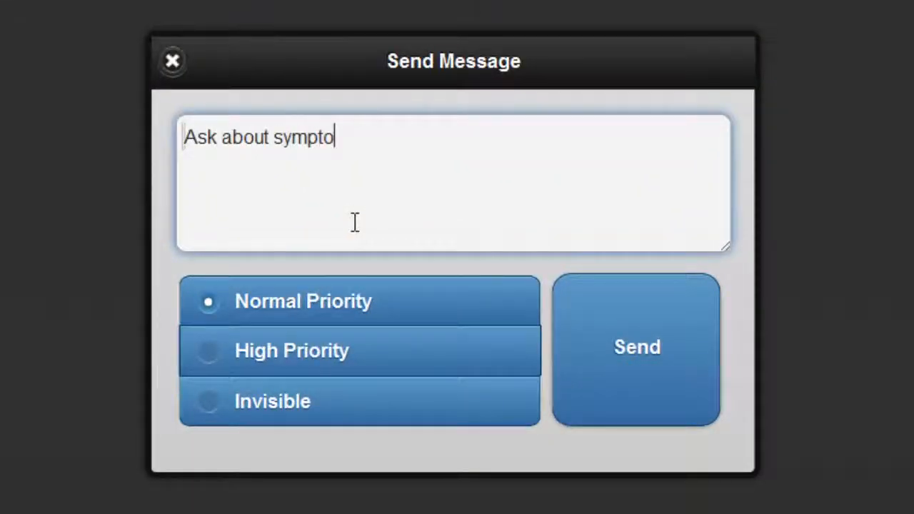
pyautogui.write('ms.')
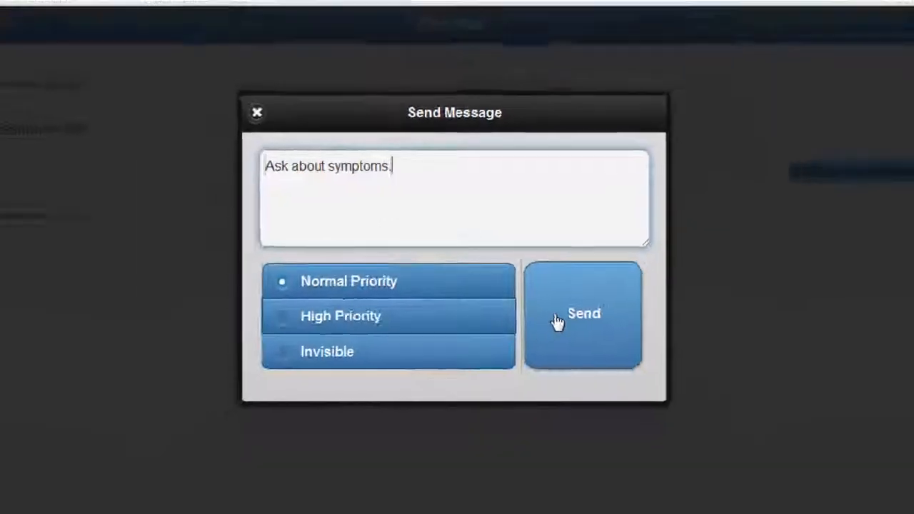
pyautogui.click(583, 313)
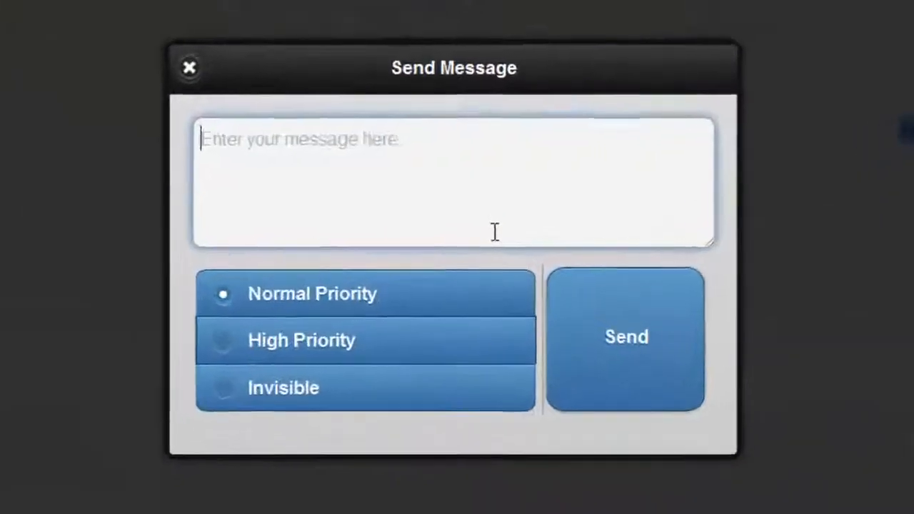
pyautogui.write('Good job!')
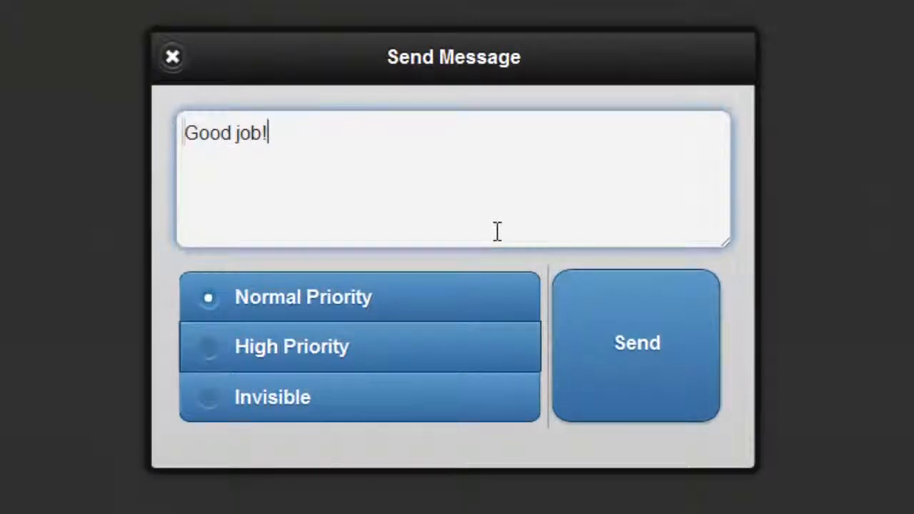
# Step: Send 'Good job!' and then the canned Help quick message
pyautogui.click(635, 342)
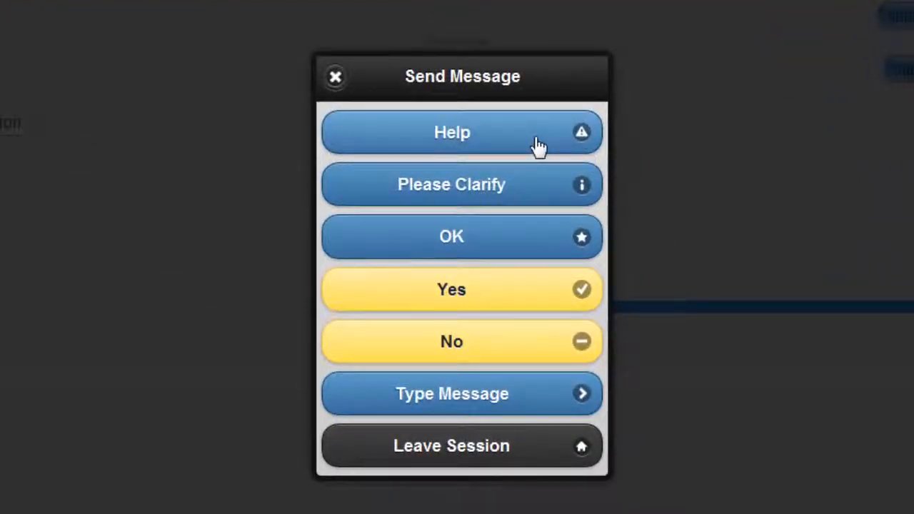
pyautogui.click(334, 76)
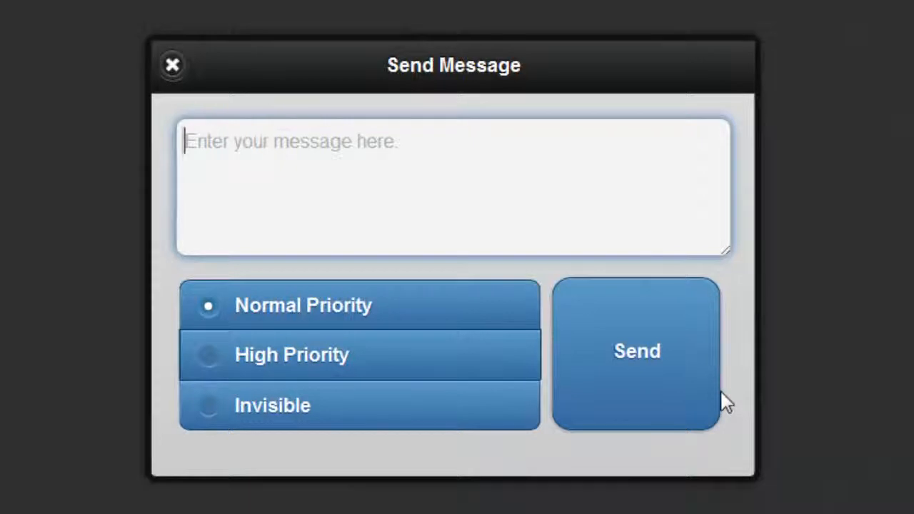
# Step: Send 'We should talk more about this interaction in one-on-one supervision.' as Invisible
pyautogui.write('We shou')
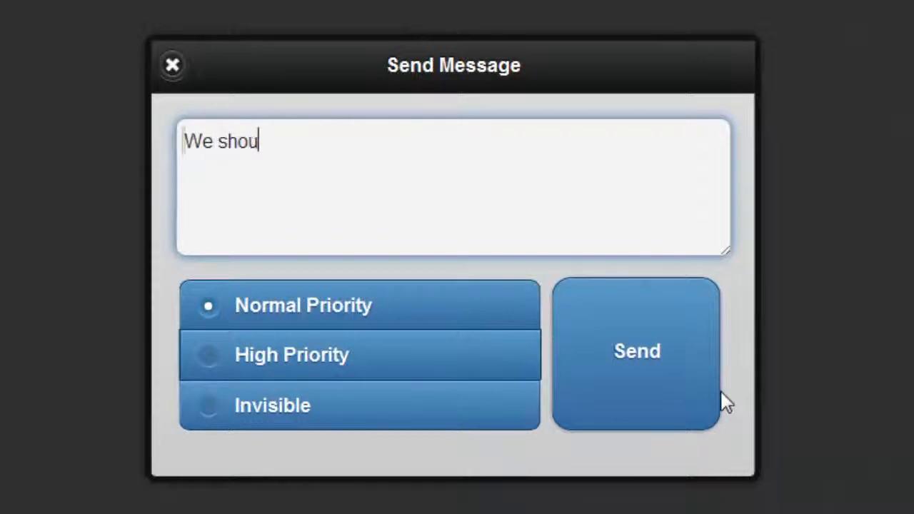
pyautogui.write('ld talk more about')
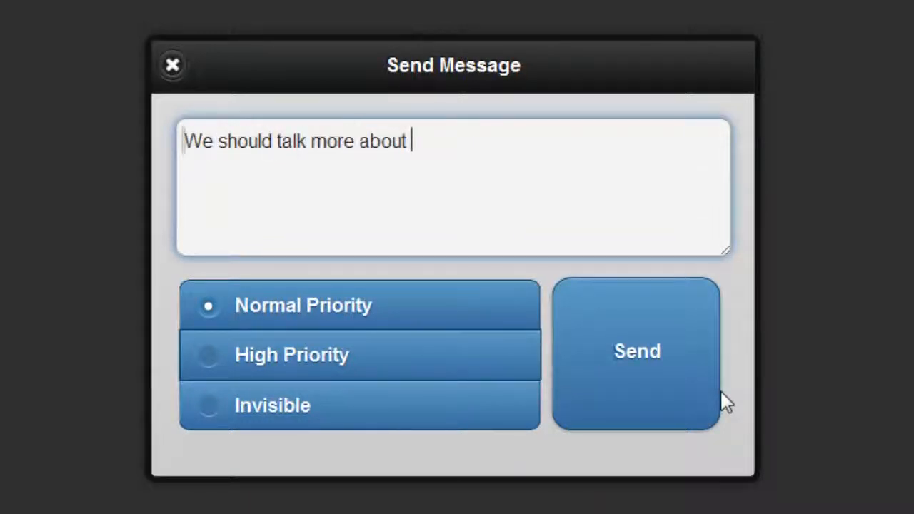
pyautogui.write('this interaction')
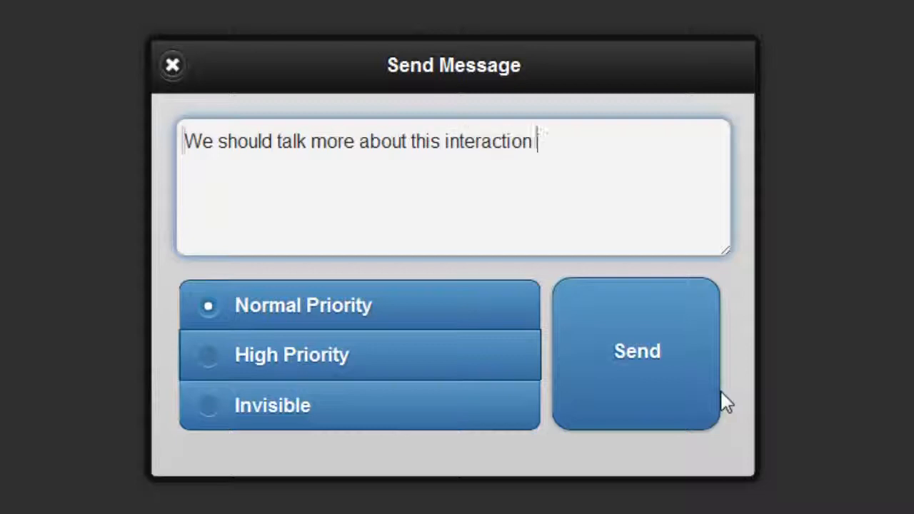
pyautogui.write('in one-on-on')
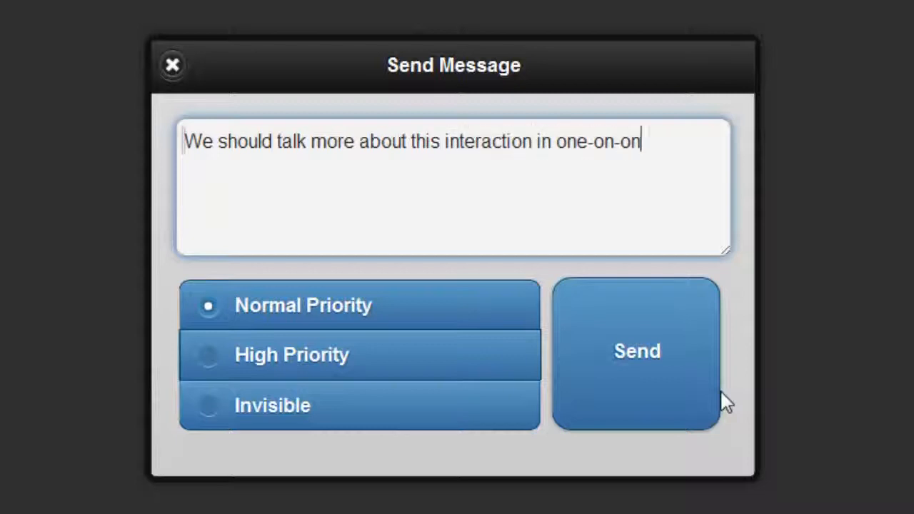
pyautogui.write('e supervision.')
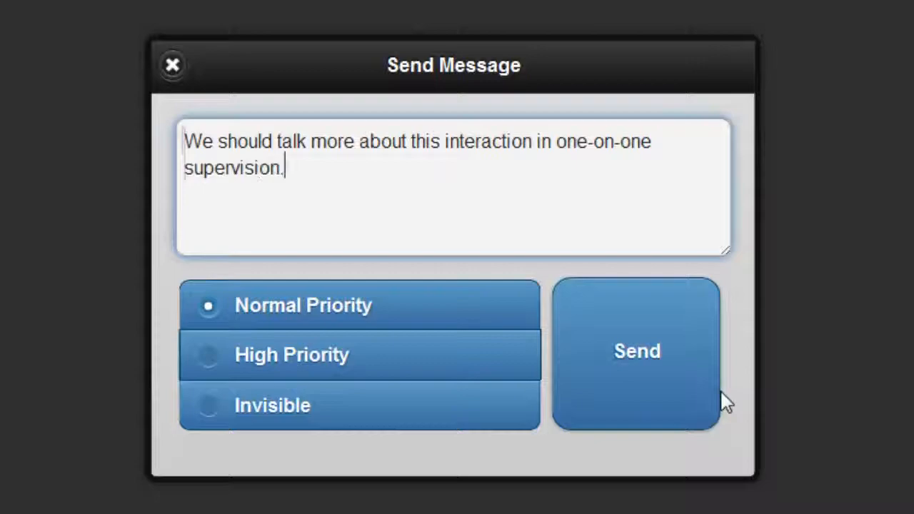
pyautogui.click(636, 350)
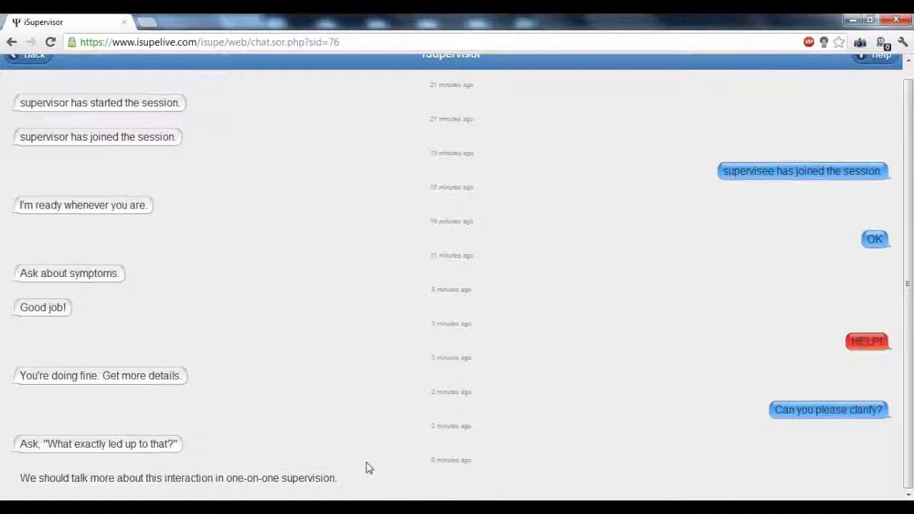
pyautogui.moveTo(360, 473)
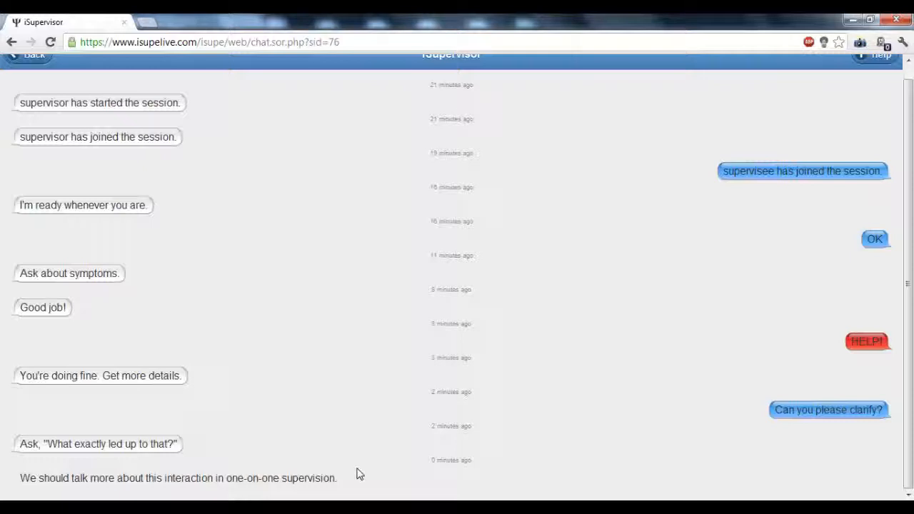
pyautogui.moveTo(379, 456)
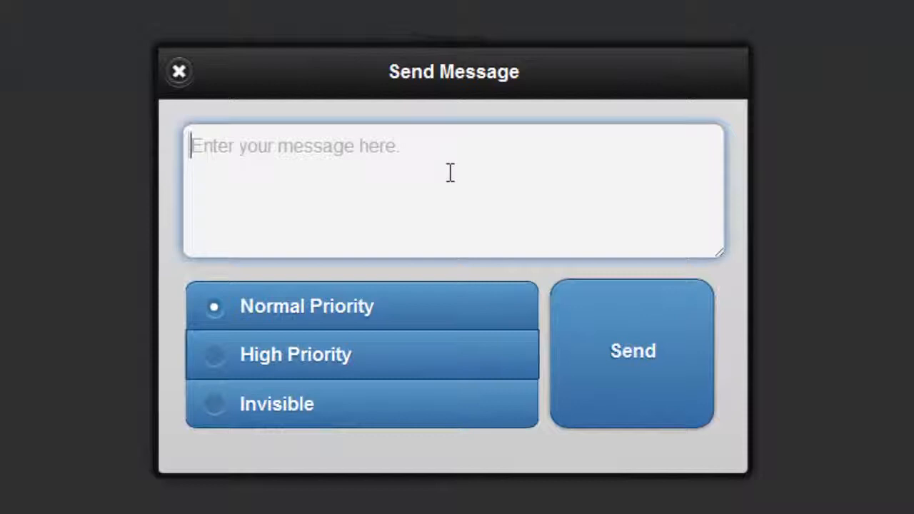
# Step: Send 'Make sure to ask for more specifics!' with High Priority
pyautogui.write('Make sure to')
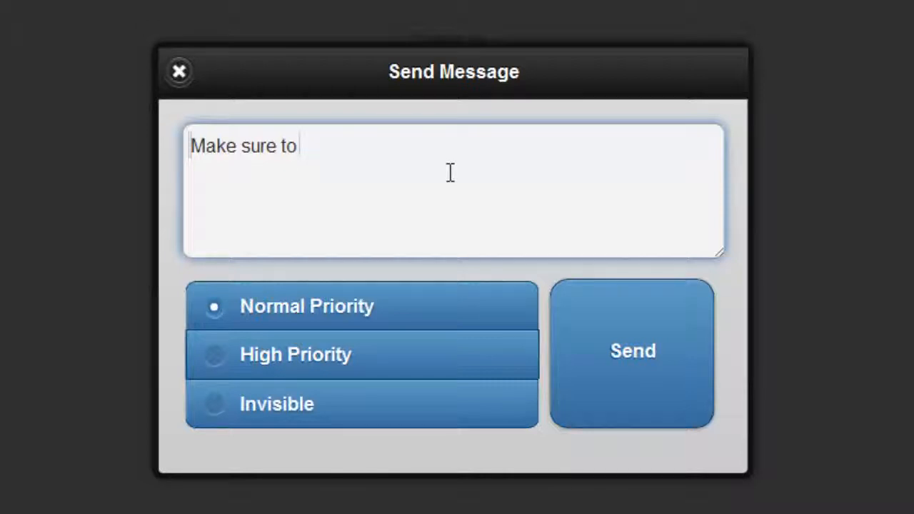
pyautogui.write('ask for more')
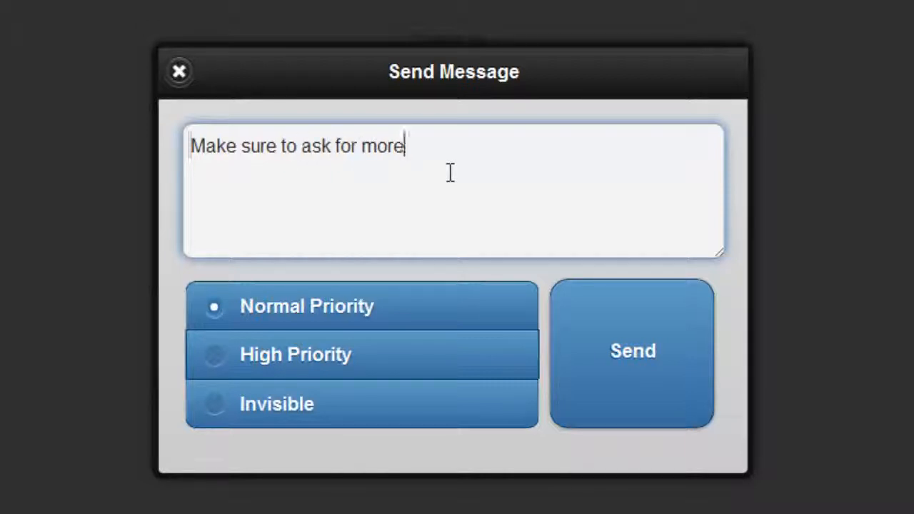
pyautogui.write('specifics!')
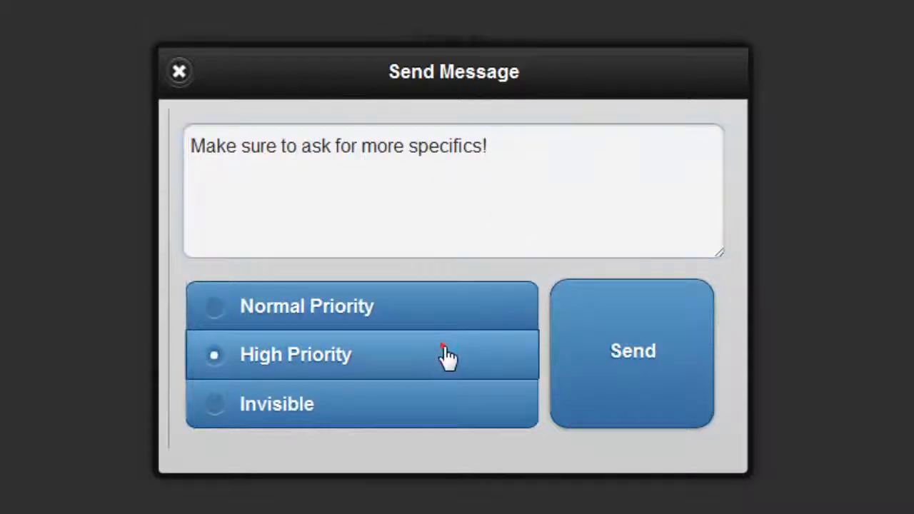
pyautogui.click(631, 350)
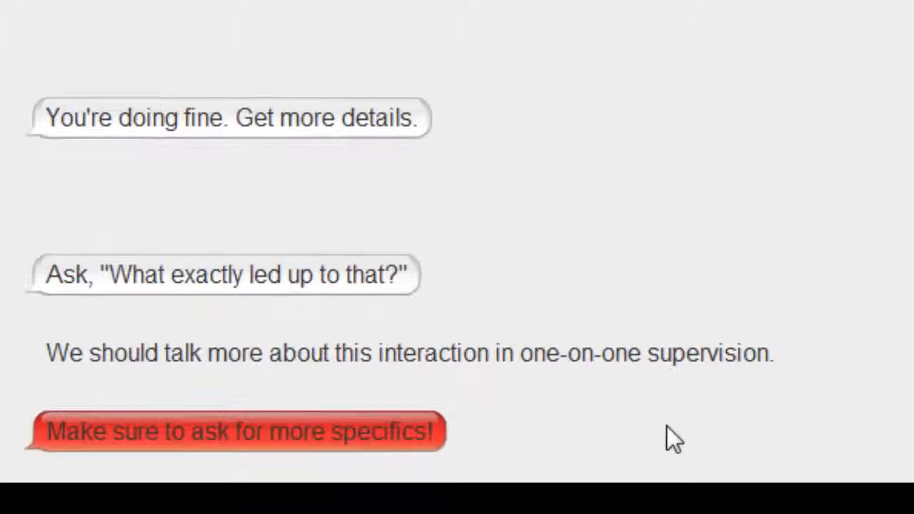
pyautogui.press('ctrl+minus')
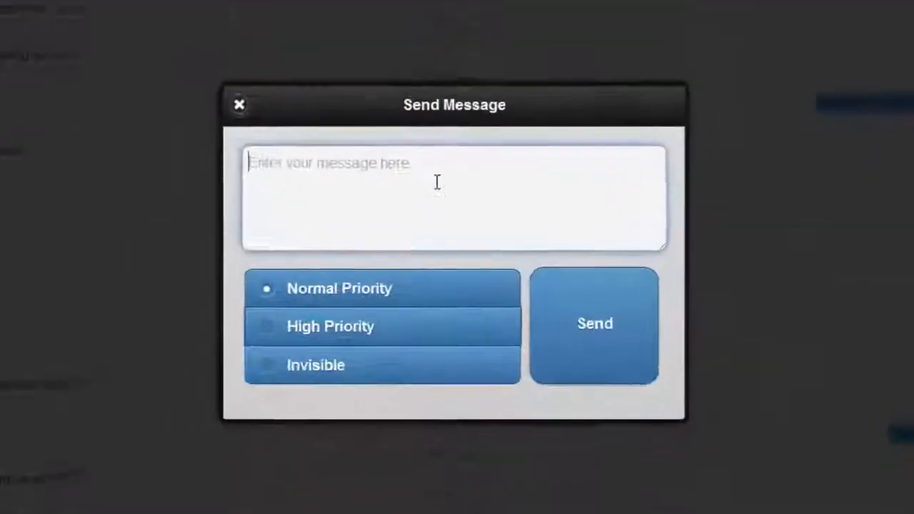
# Step: Send 'Great! Nicely done!' to the session chat
pyautogui.write('Great!')
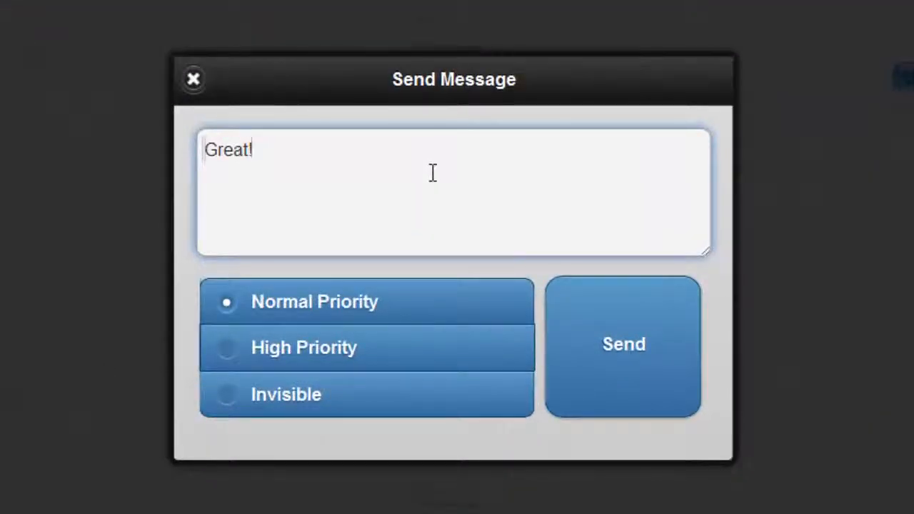
pyautogui.write('Nice')
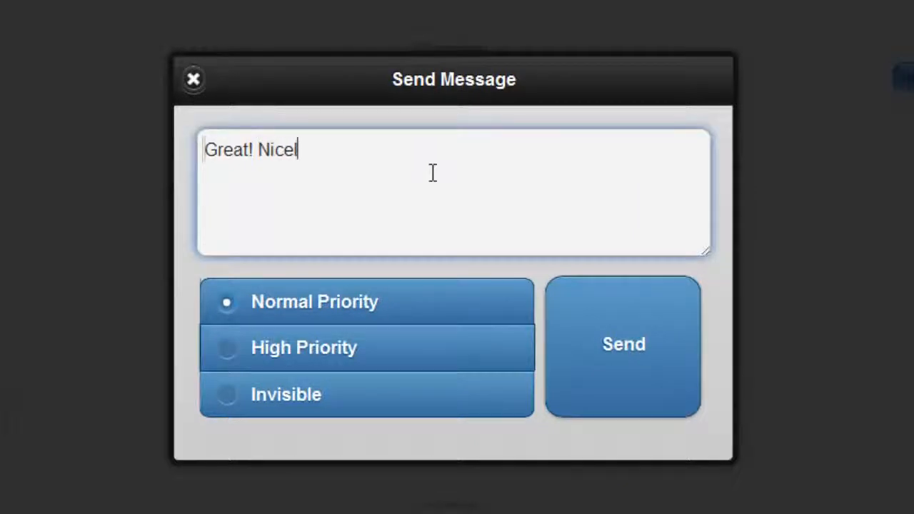
pyautogui.write('ly done!')
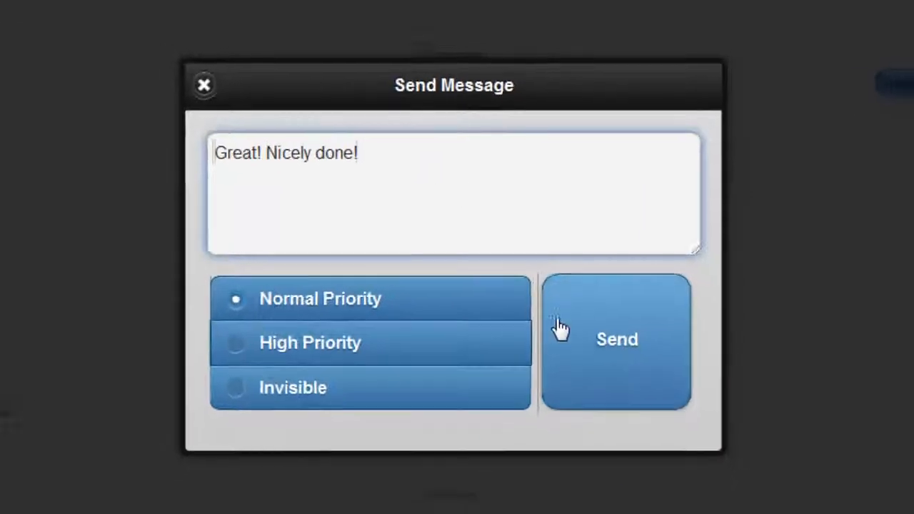
pyautogui.click(616, 338)
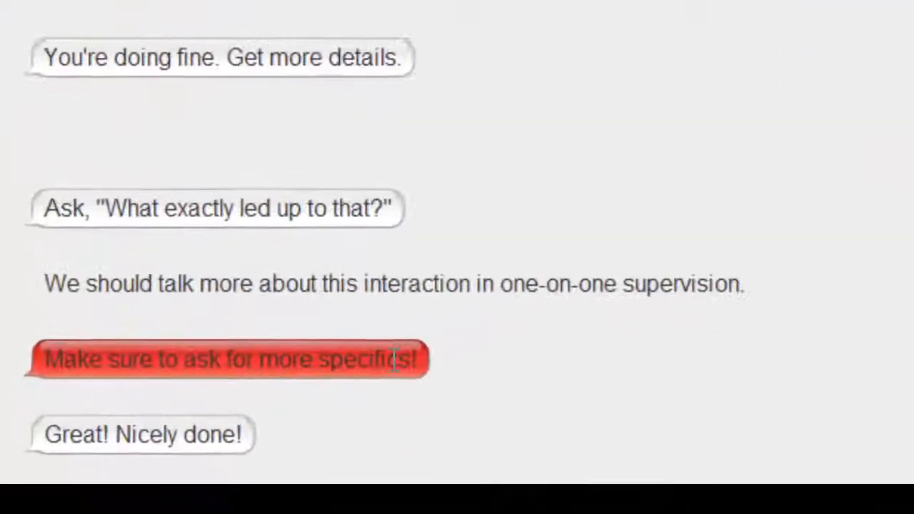
# Step: Change the high-priority specifics message's status to Deleted
pyautogui.click(229, 359)
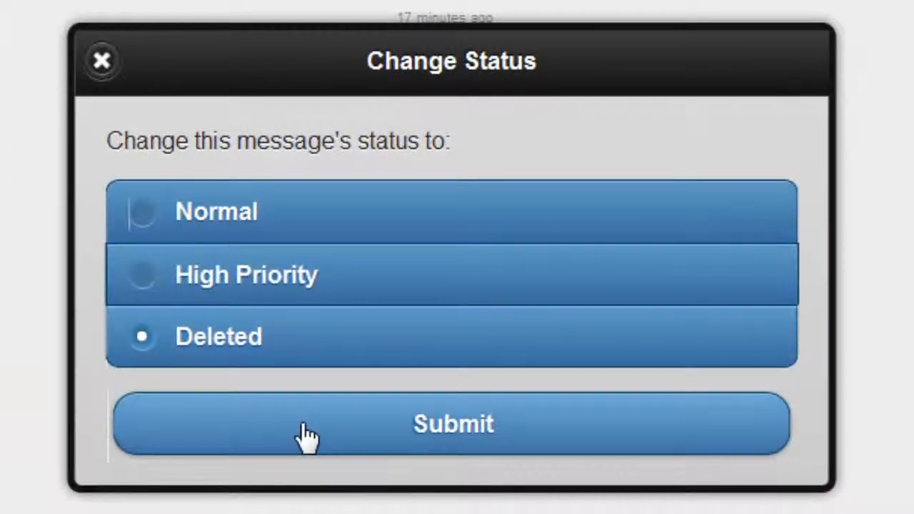
pyautogui.click(452, 423)
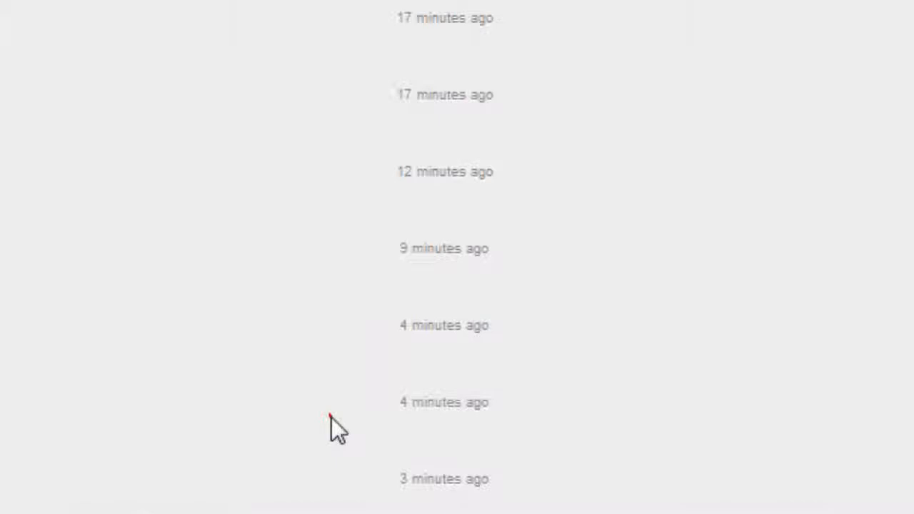
pyautogui.moveTo(336, 428)
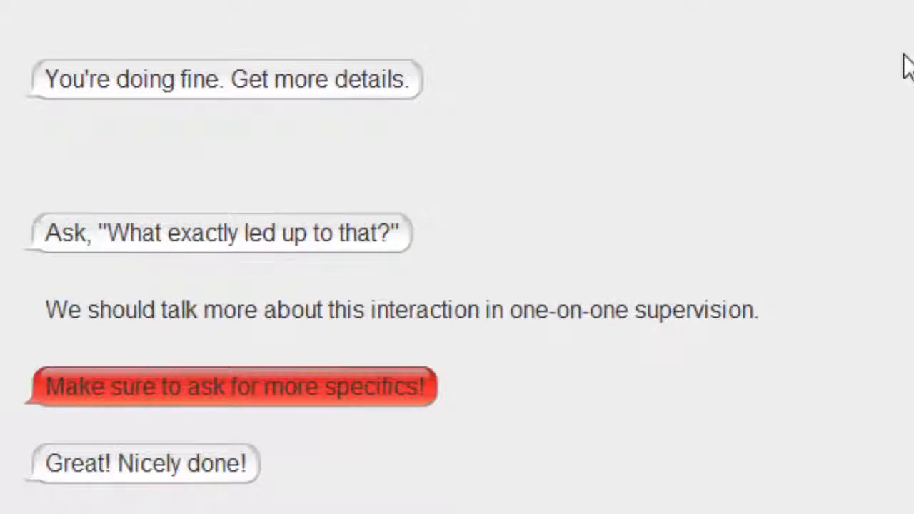
pyautogui.click(233, 386)
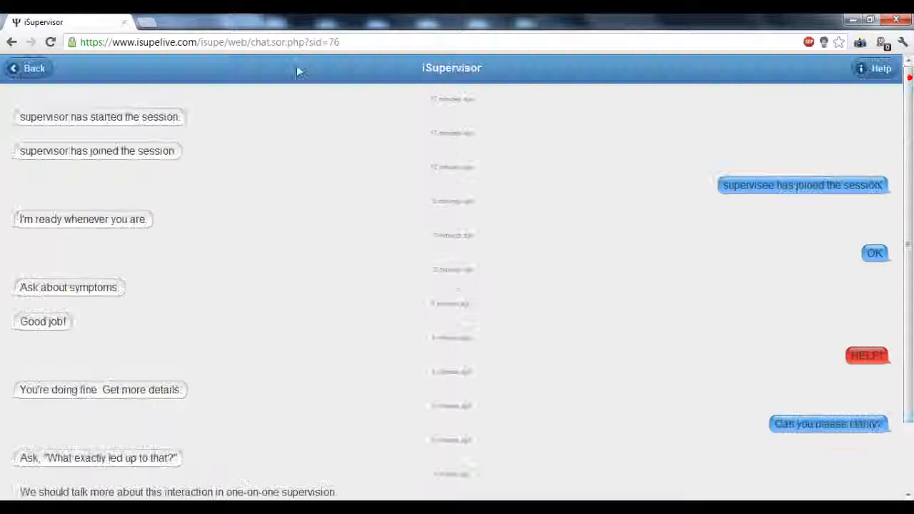
# Step: Go back from the chat to session 76's Session Transcript page
pyautogui.click(29, 68)
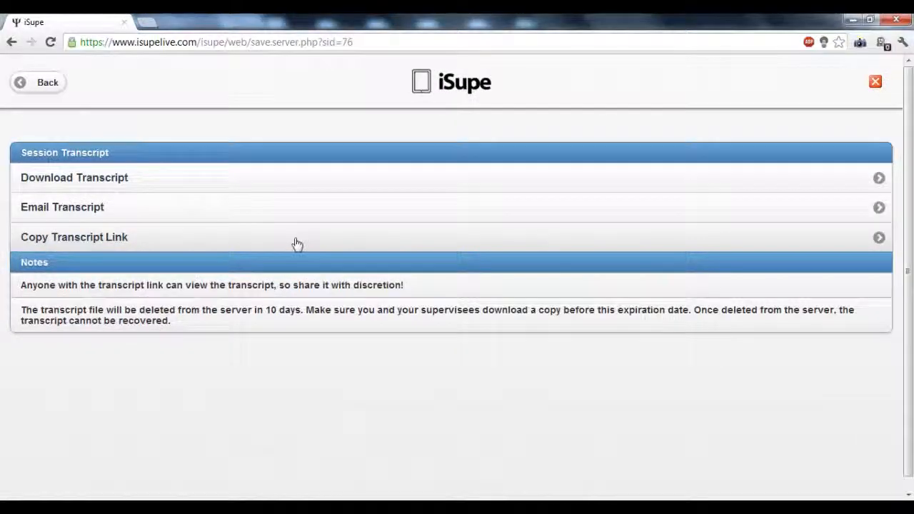
pyautogui.moveTo(213, 216)
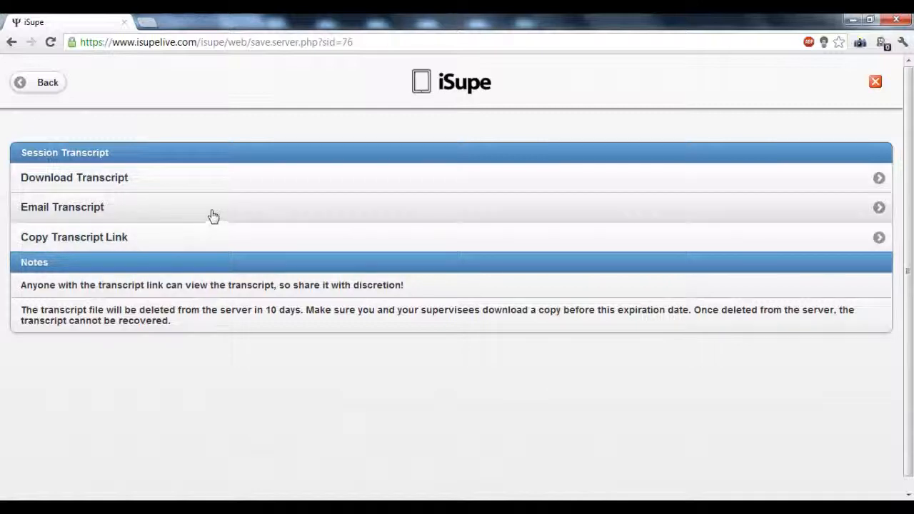
pyautogui.moveTo(183, 181)
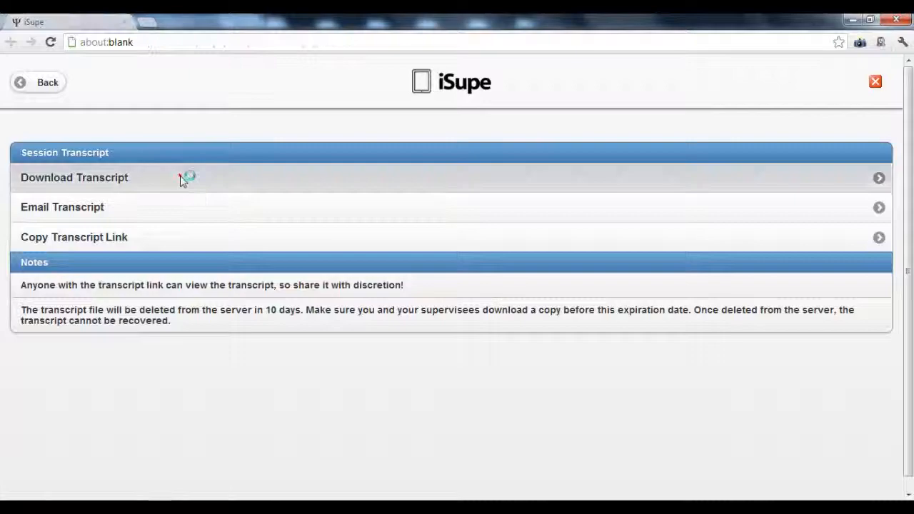
# Step: Download the session transcript PDF showing all 15 timestamped events
pyautogui.click(74, 177)
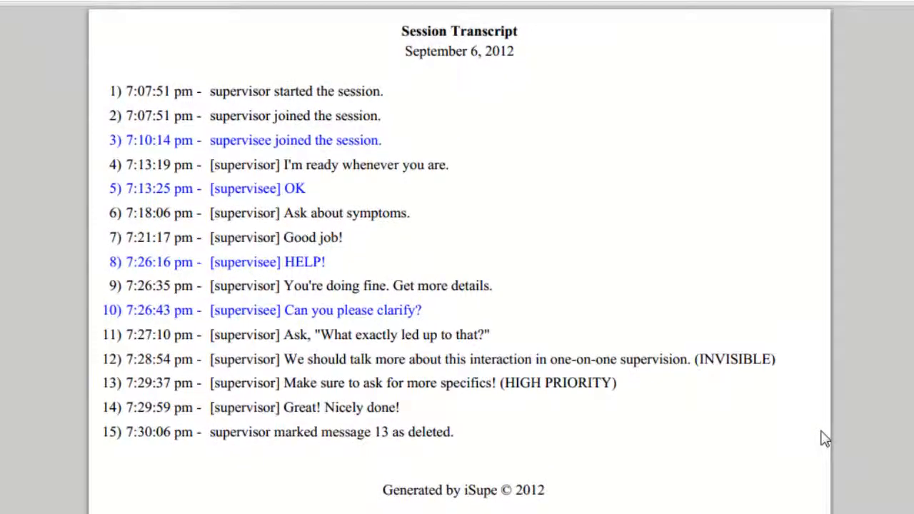
pyautogui.moveTo(745, 410)
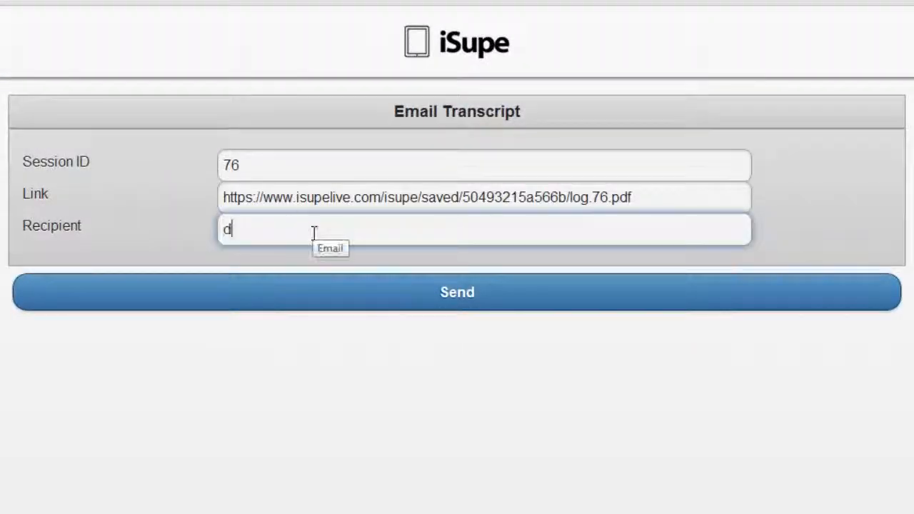
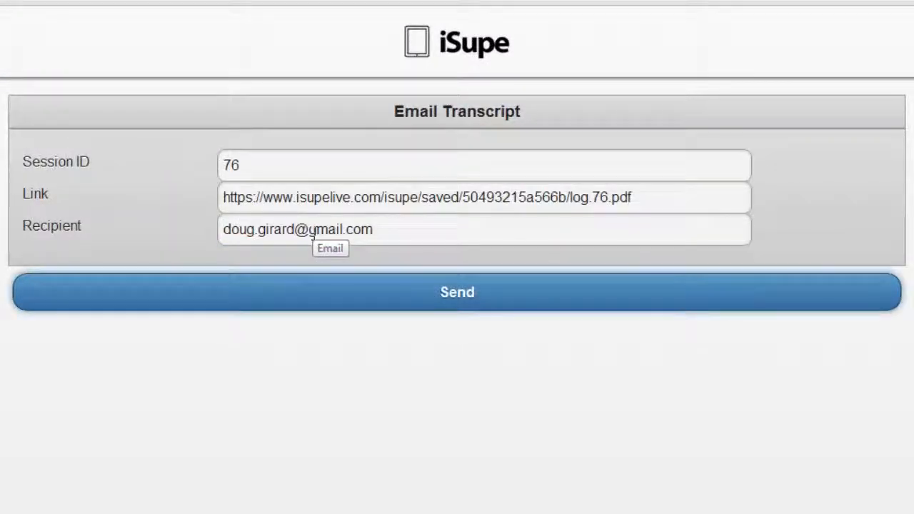
pyautogui.click(456, 291)
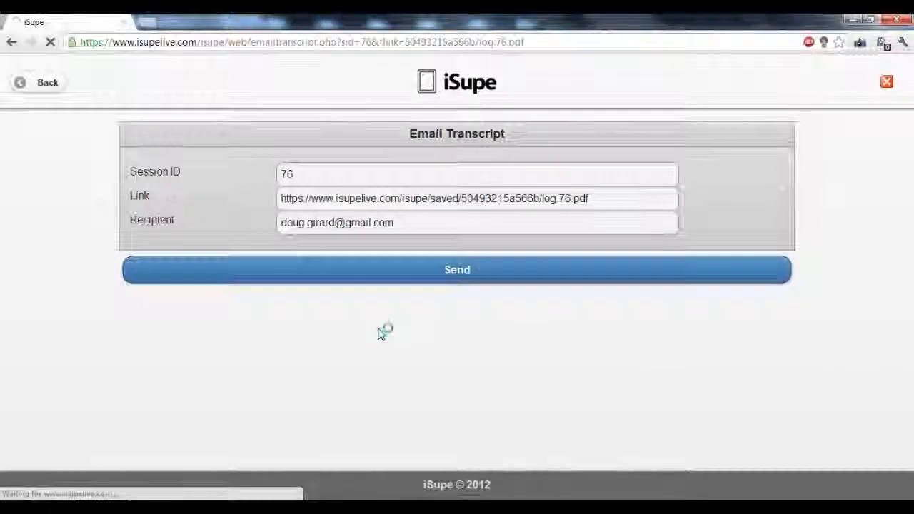
pyautogui.click(457, 269)
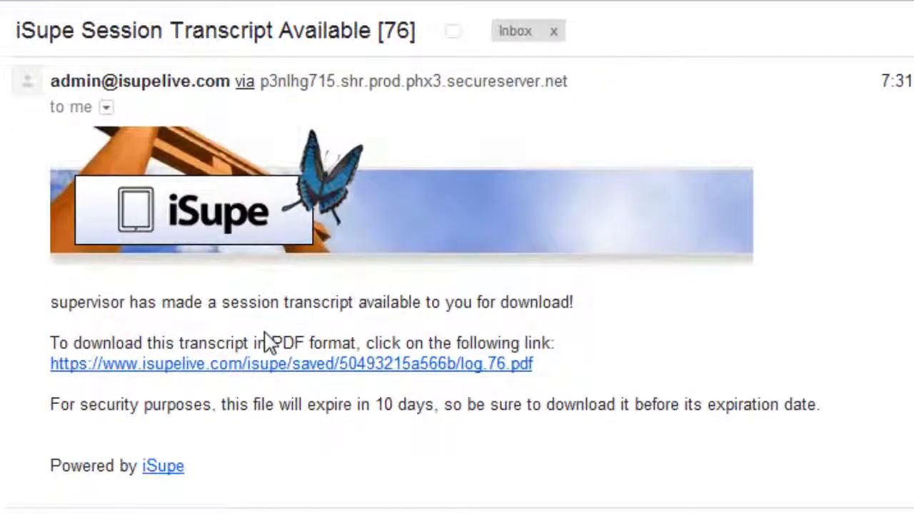
pyautogui.click(291, 363)
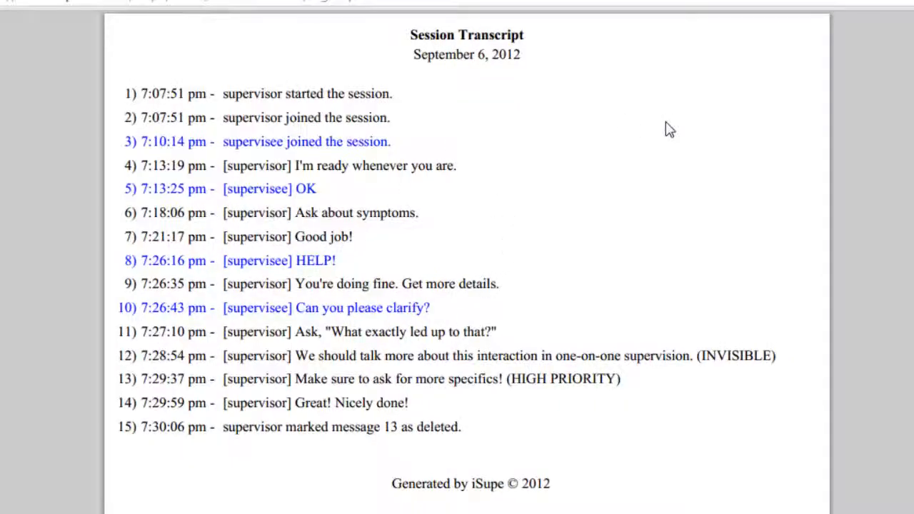